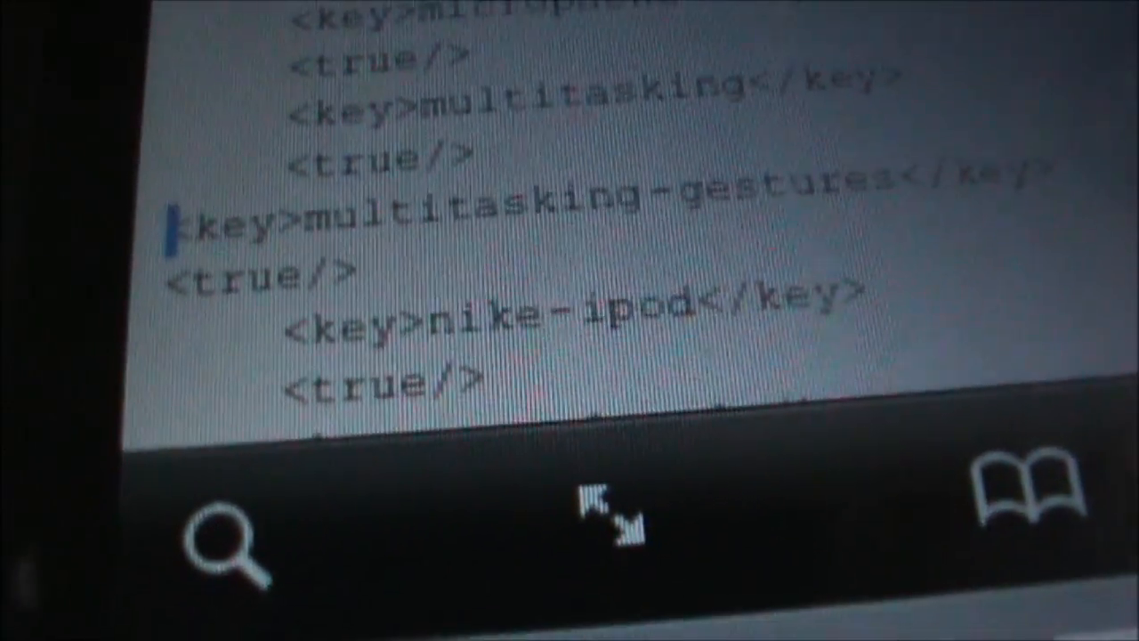
{"action": "scroll", "scroll_direction": "up", "scroll_amount": 3}
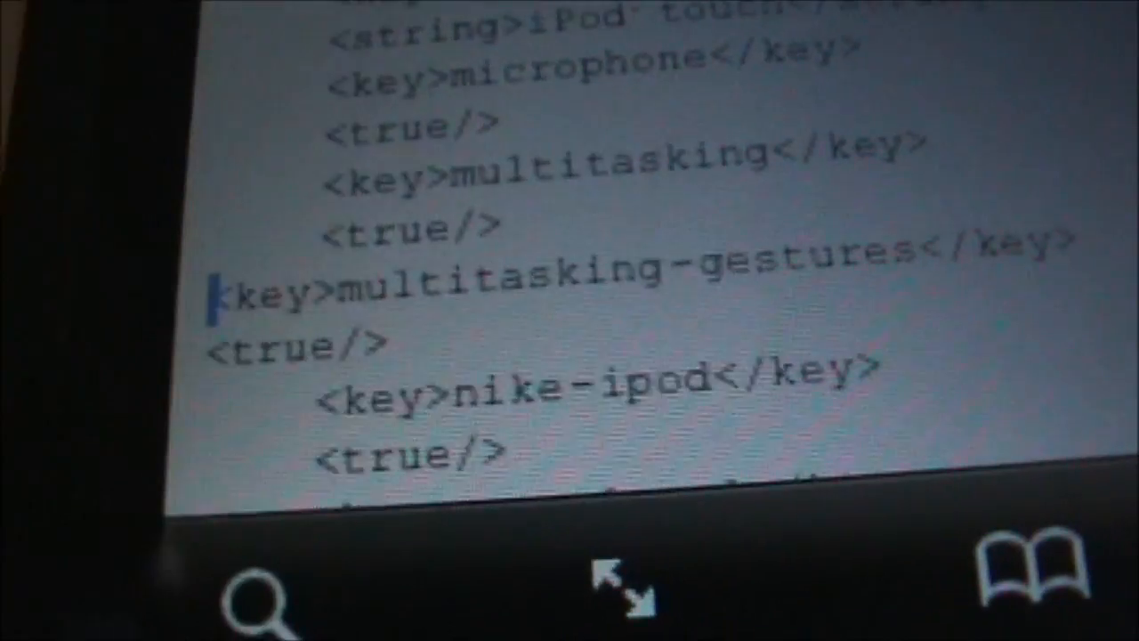